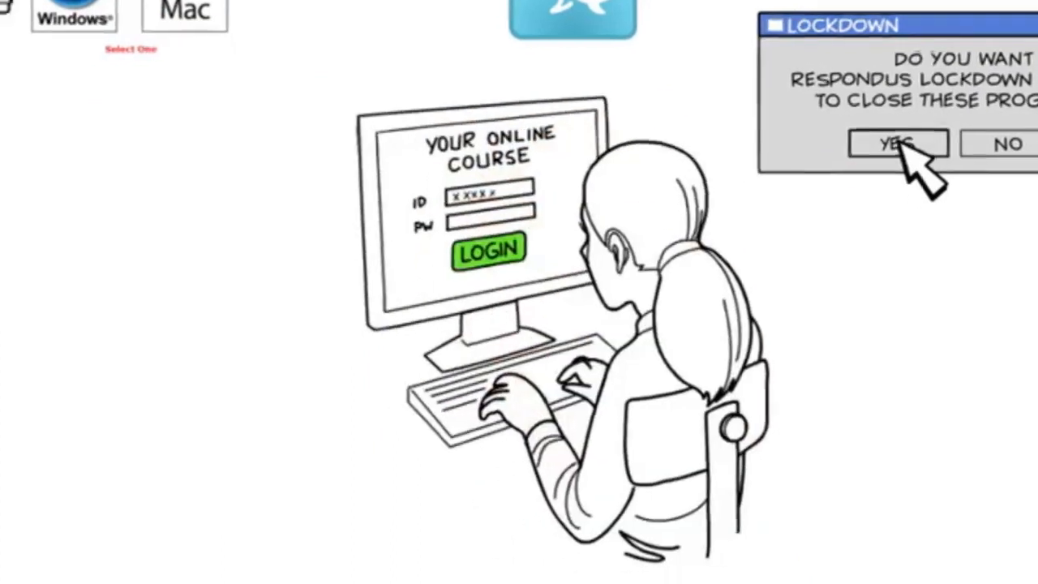
# - Advance the animation from the close-programs prompt to the Biology 110 'Select an Exam' list
pyautogui.click(895, 143)
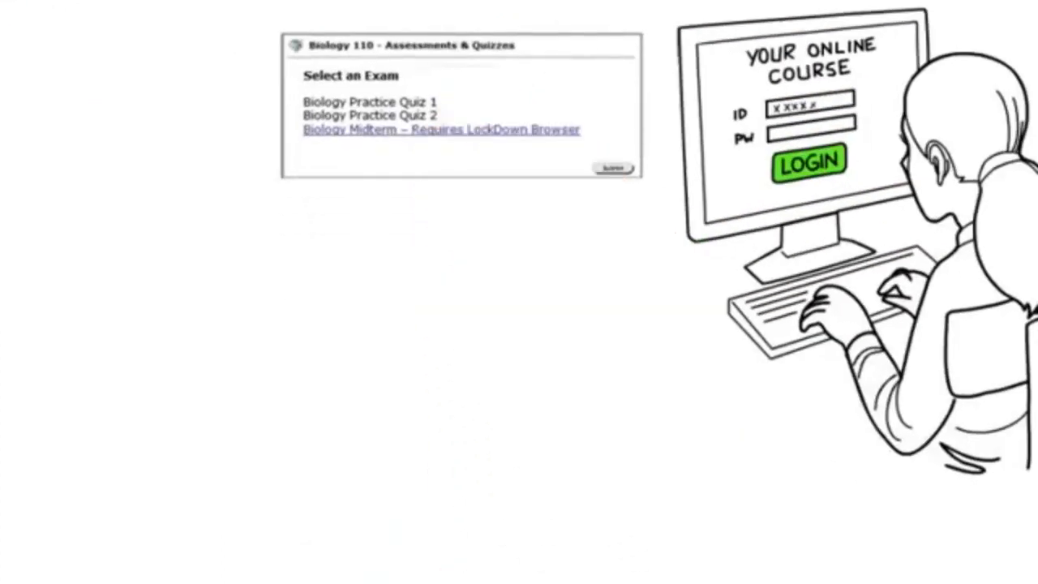